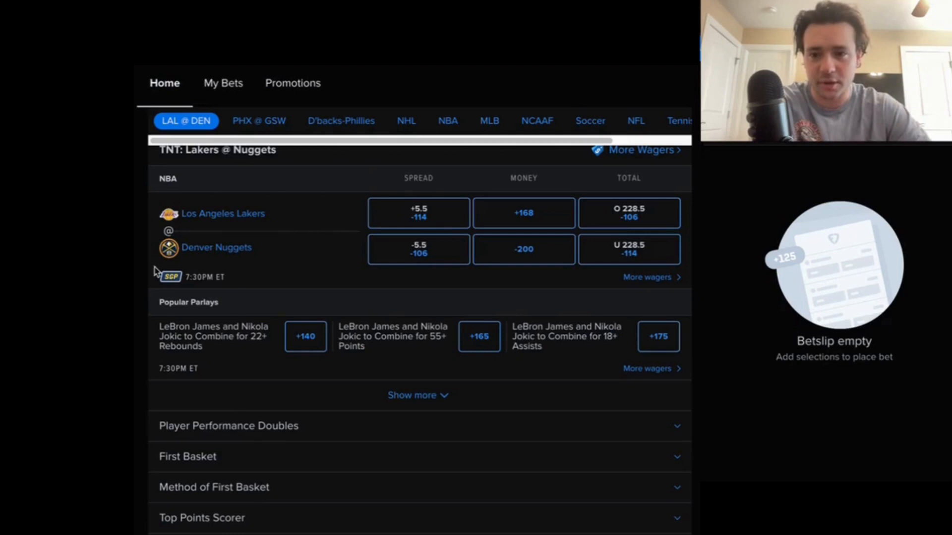
mouse_move(297, 281)
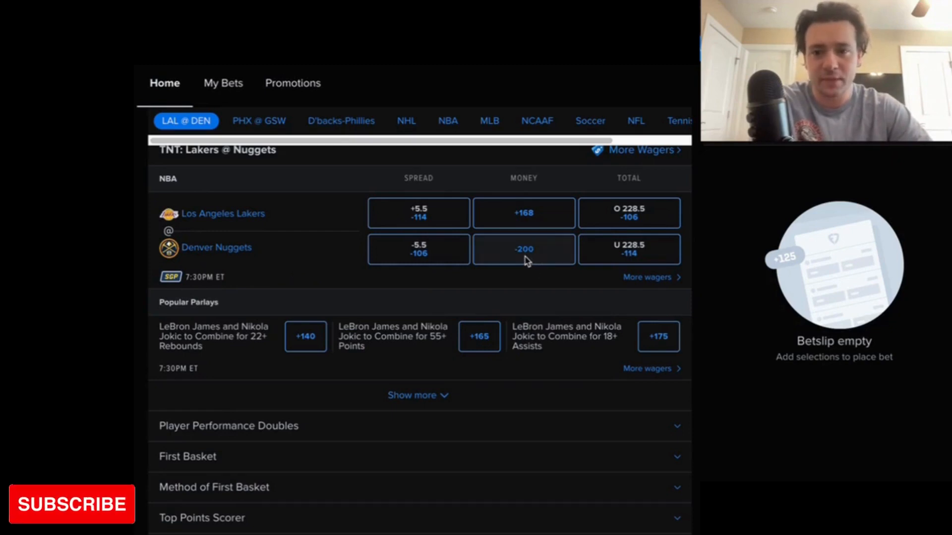
Add Denver Nuggets -200 moneyline and Over 228.5 total points as a Same Game Parlay.
click(523, 248)
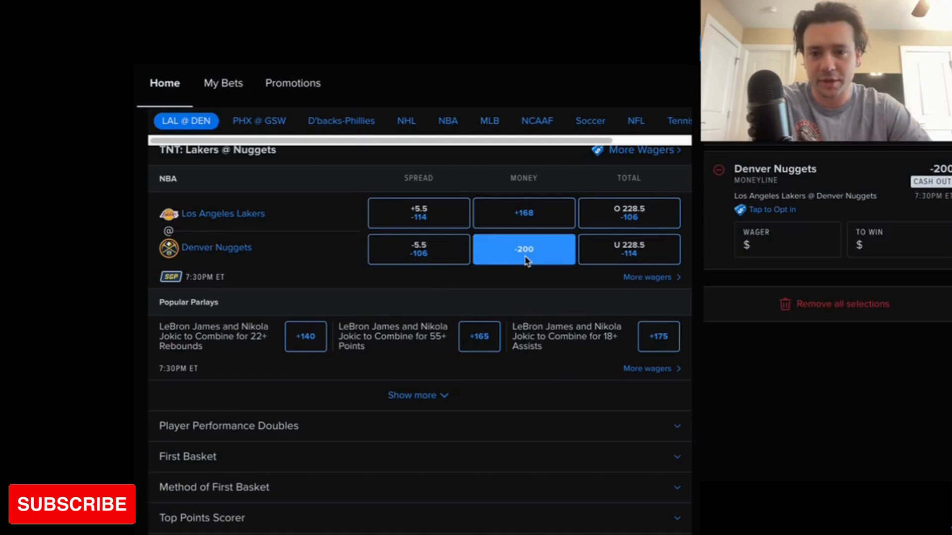
mouse_move(463, 295)
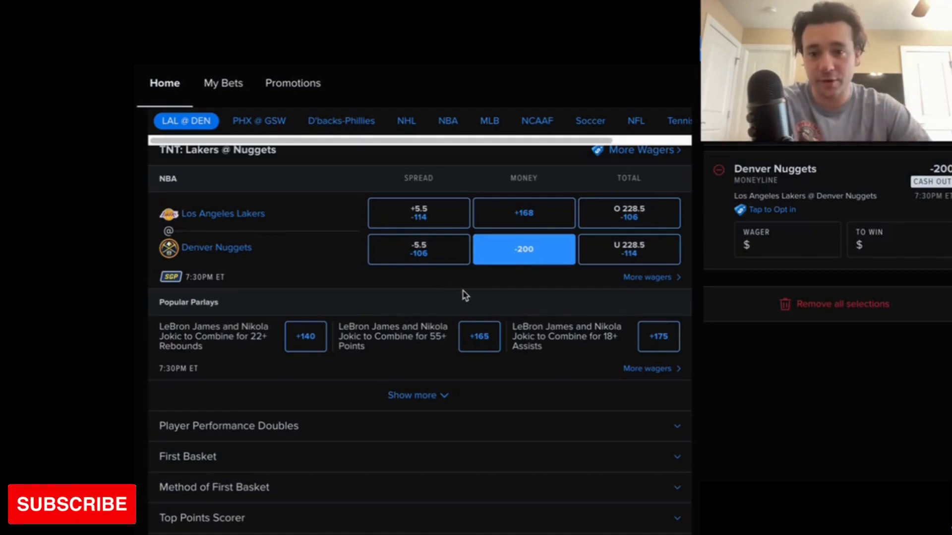
mouse_move(418, 287)
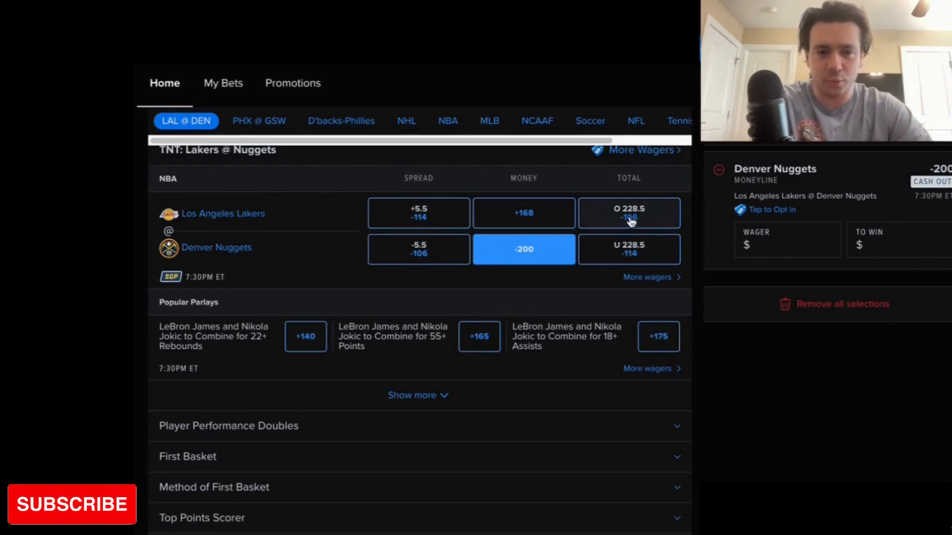
click(629, 214)
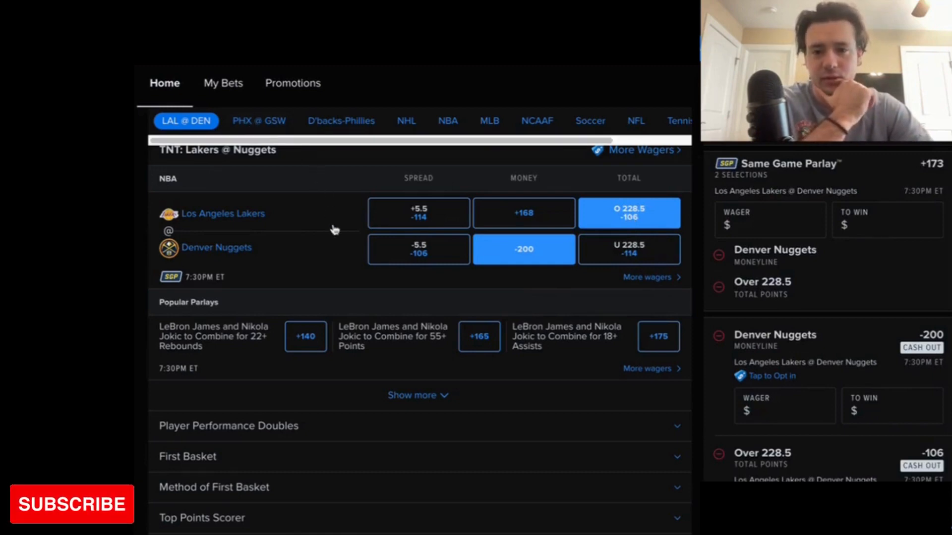
Add Austin Reaves 15+ points (-130) and Jamal Murray 20+ points (-175) to the parlay.
scroll(down, 3)
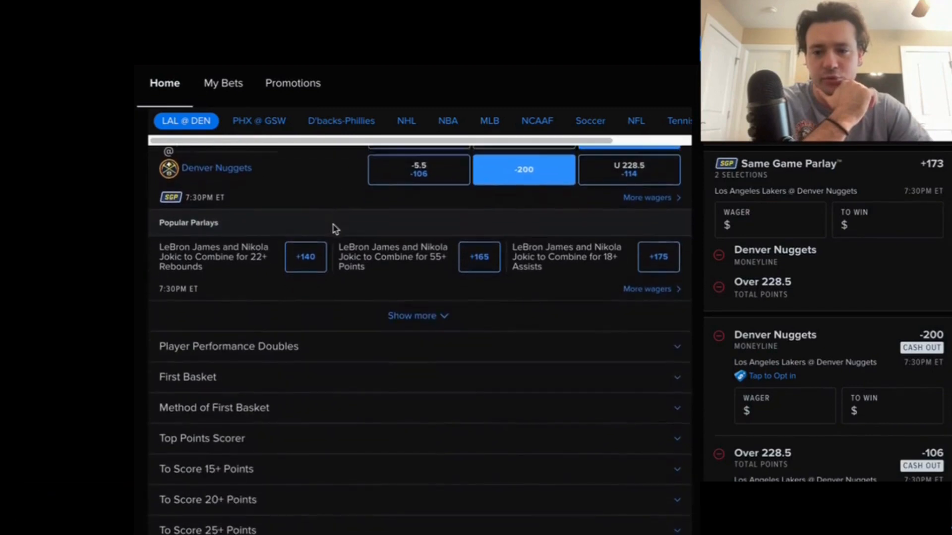
scroll(down, 3)
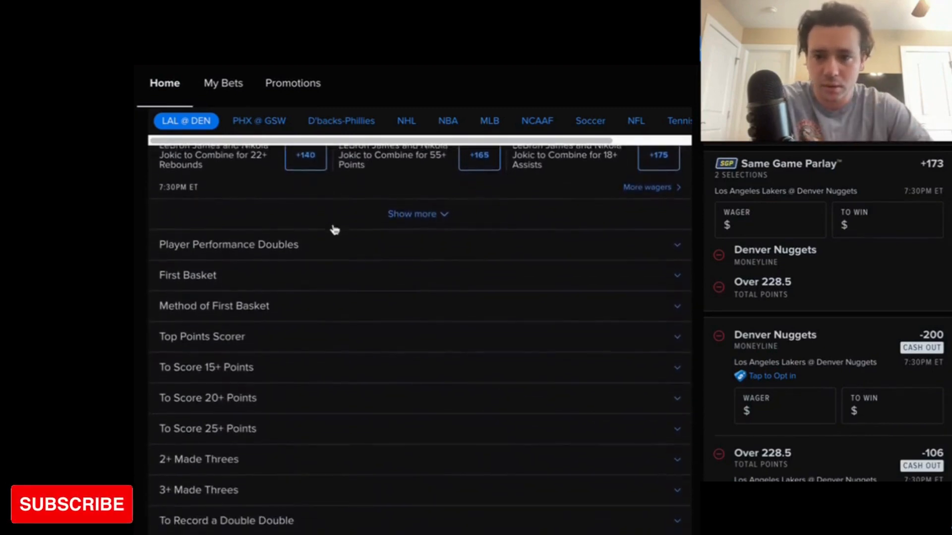
scroll(down, 3)
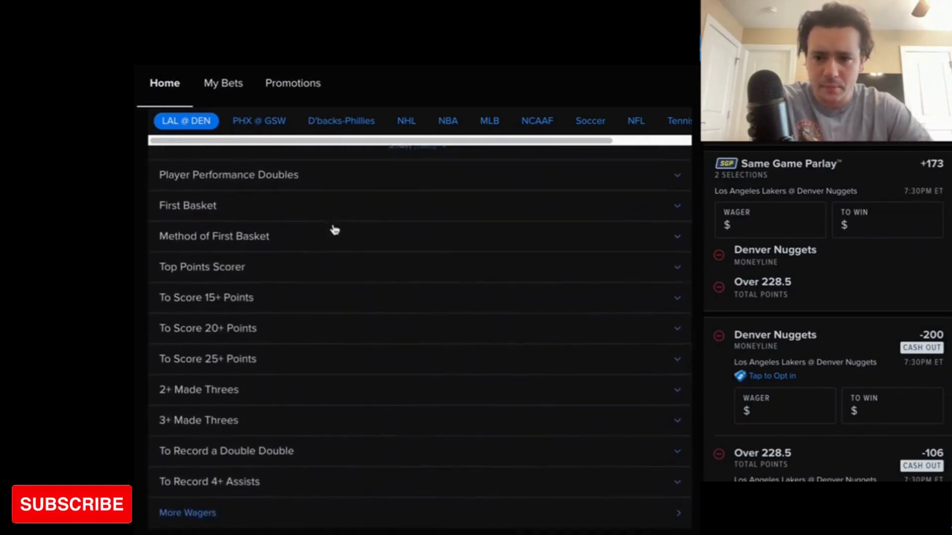
scroll(down, 3)
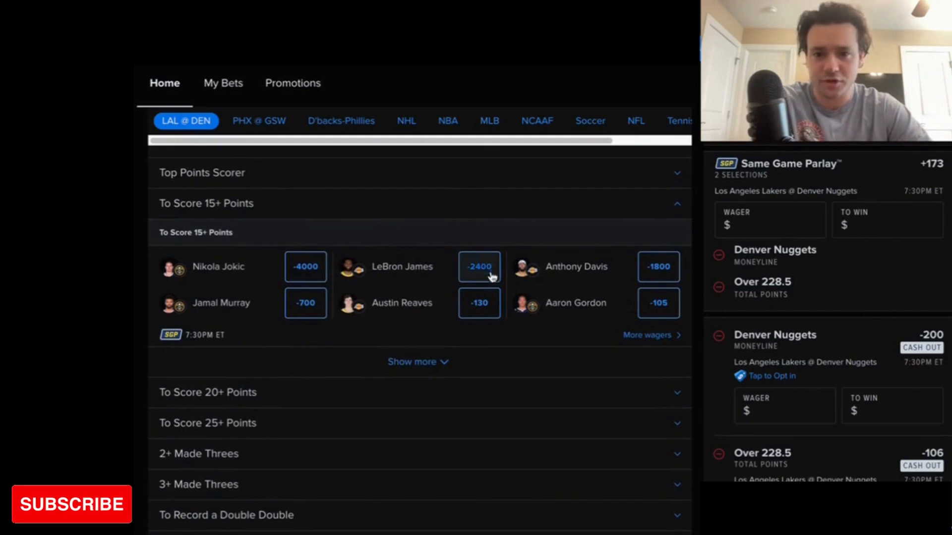
click(479, 303)
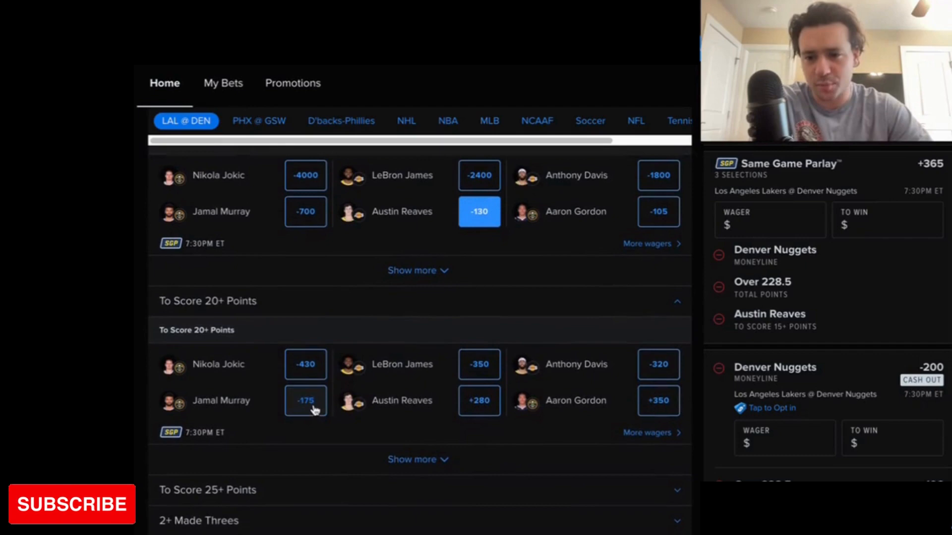
click(306, 401)
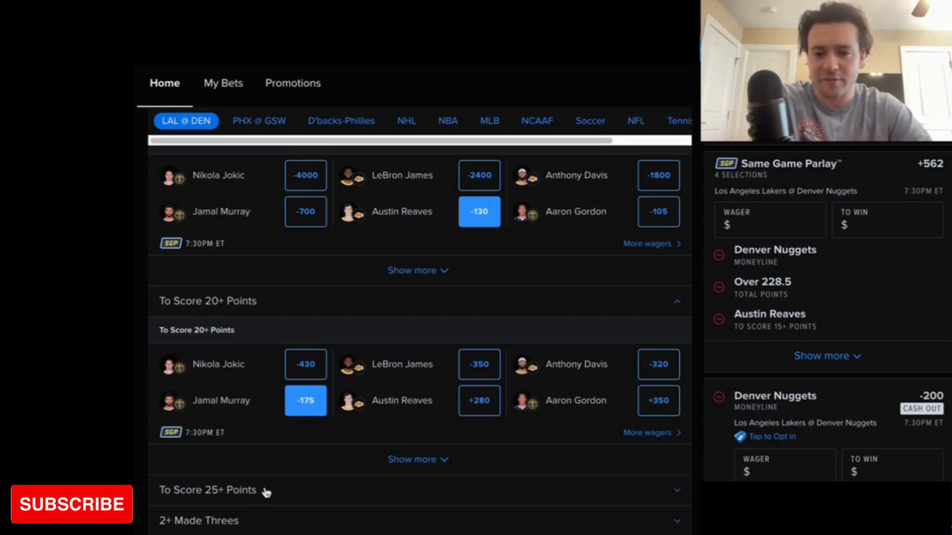
Add Nikola Jokic to score 25+ points at -135 as the fifth leg.
scroll(down, 3)
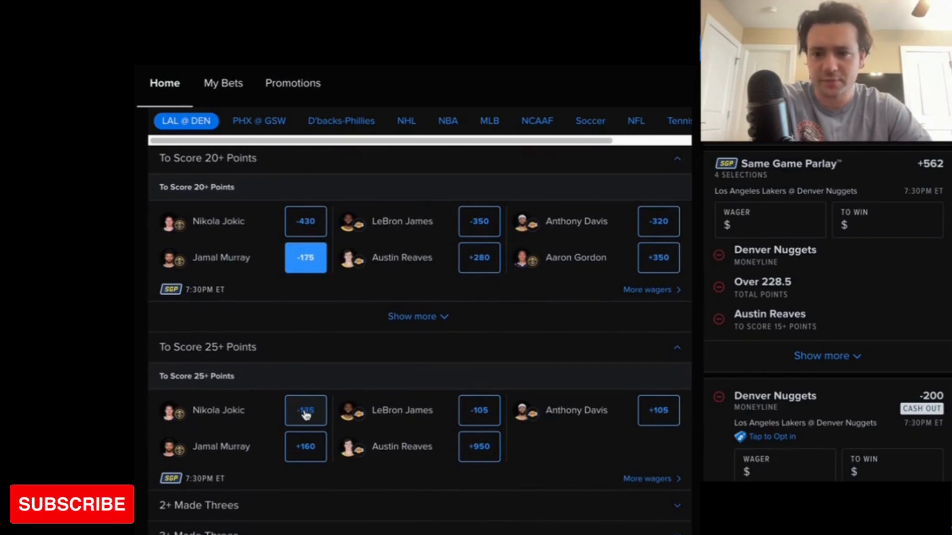
click(306, 410)
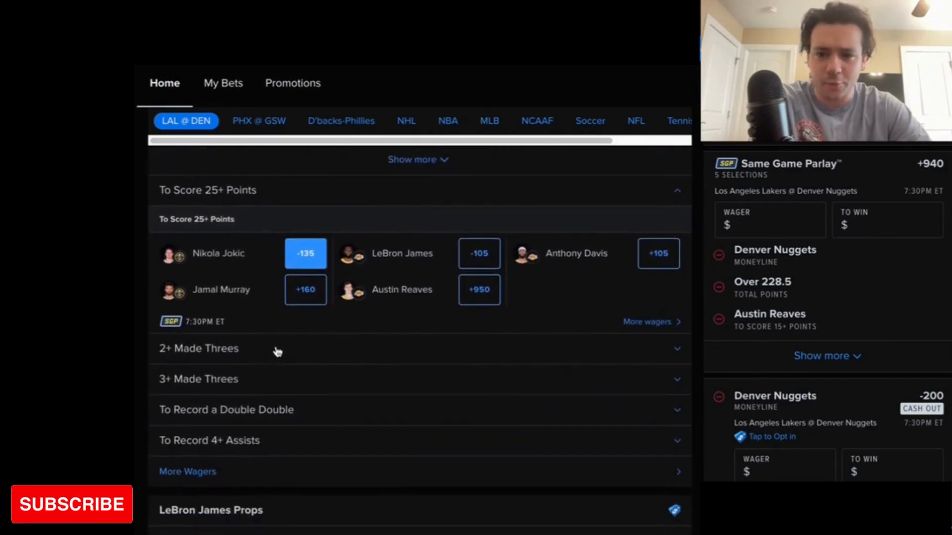
Add LeBron James 2+ Made Threes from the expanded 2+ Made Threes market.
click(198, 348)
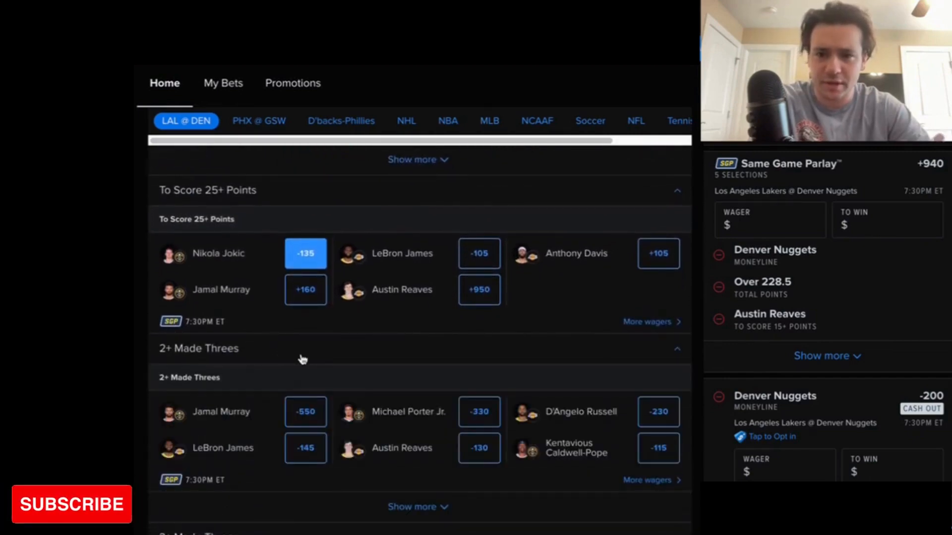
scroll(down, 3)
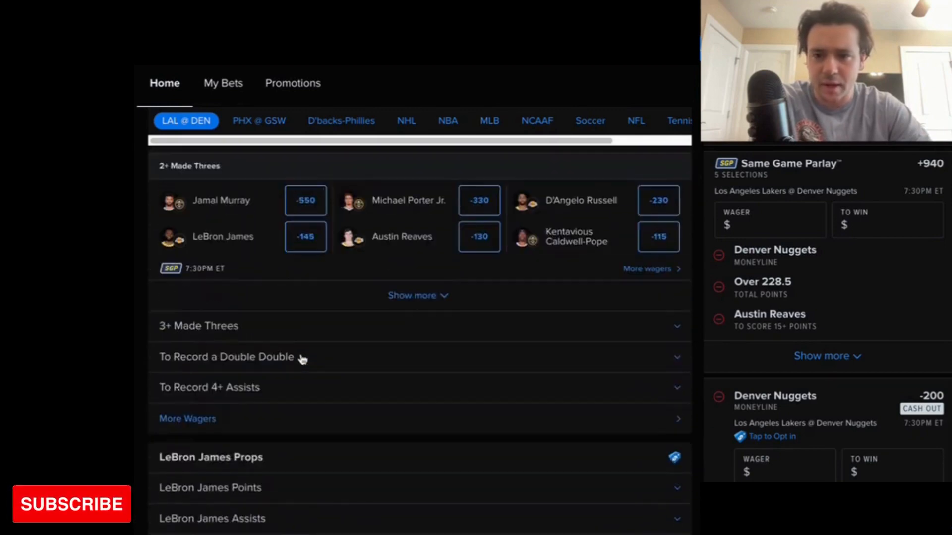
scroll(down, 3)
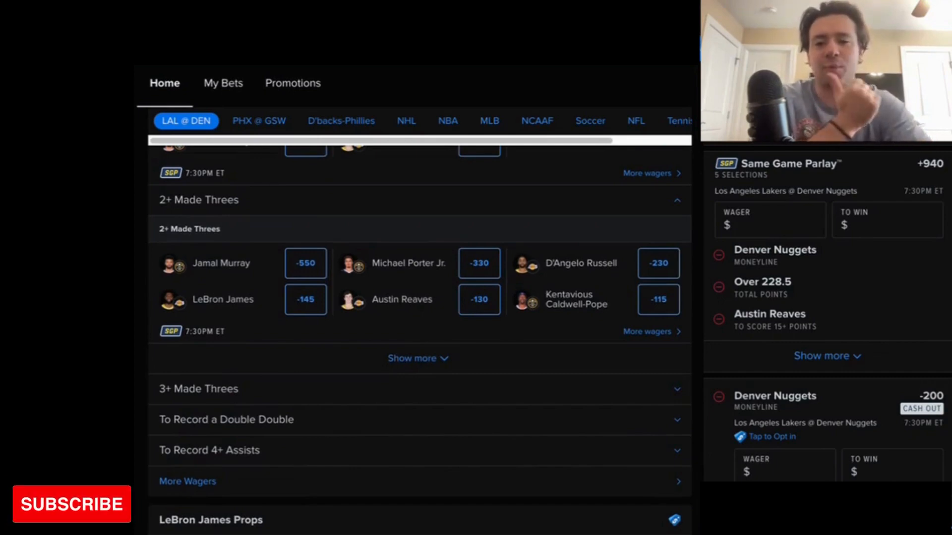
click(305, 299)
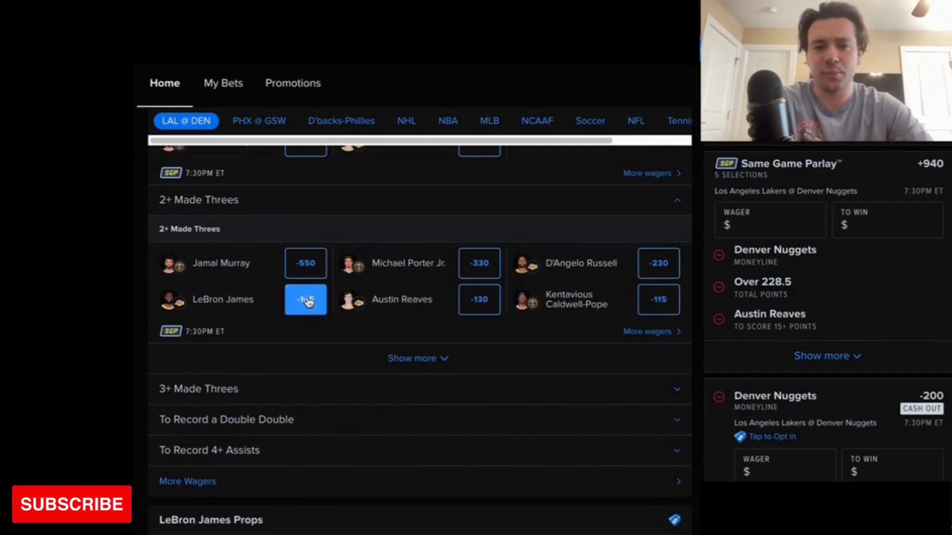
click(306, 299)
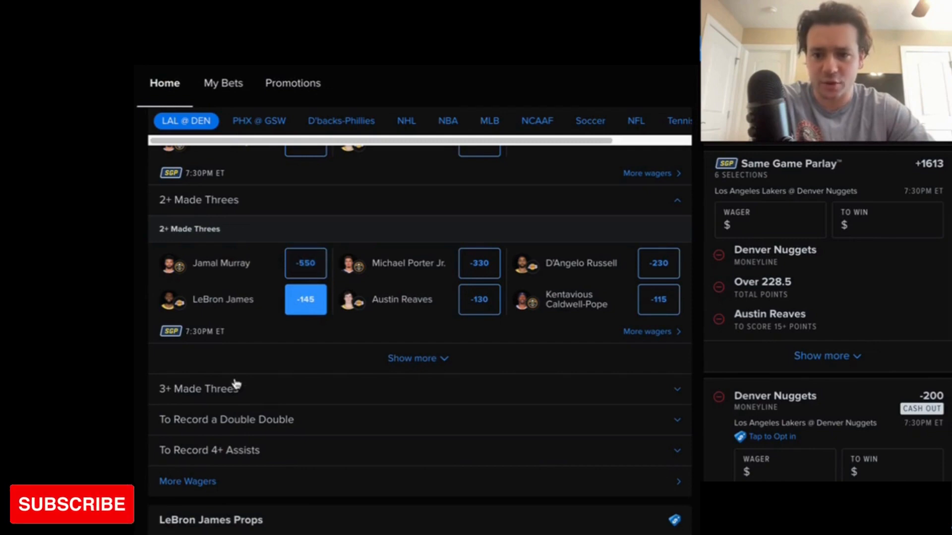
Add Jamal Murray 3+ Made Threes at -155 to the parlay.
click(198, 389)
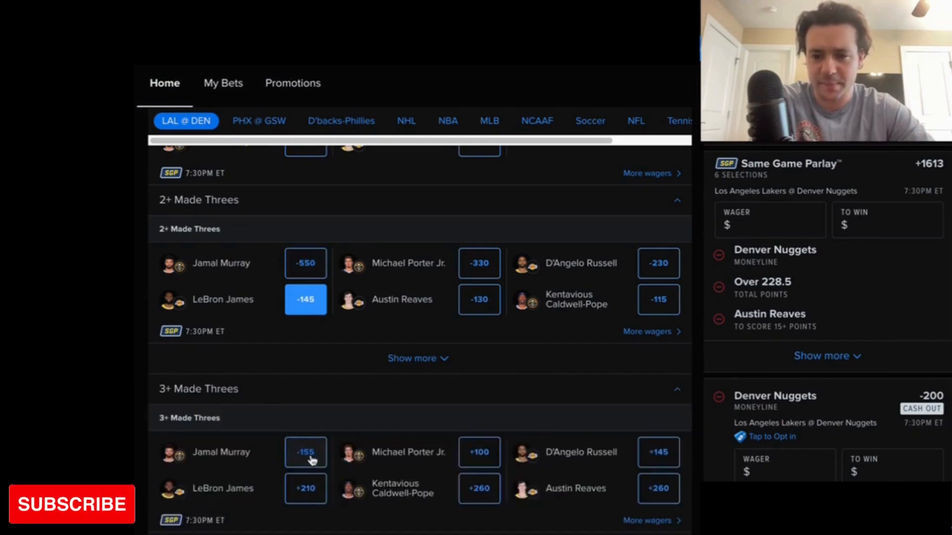
click(306, 452)
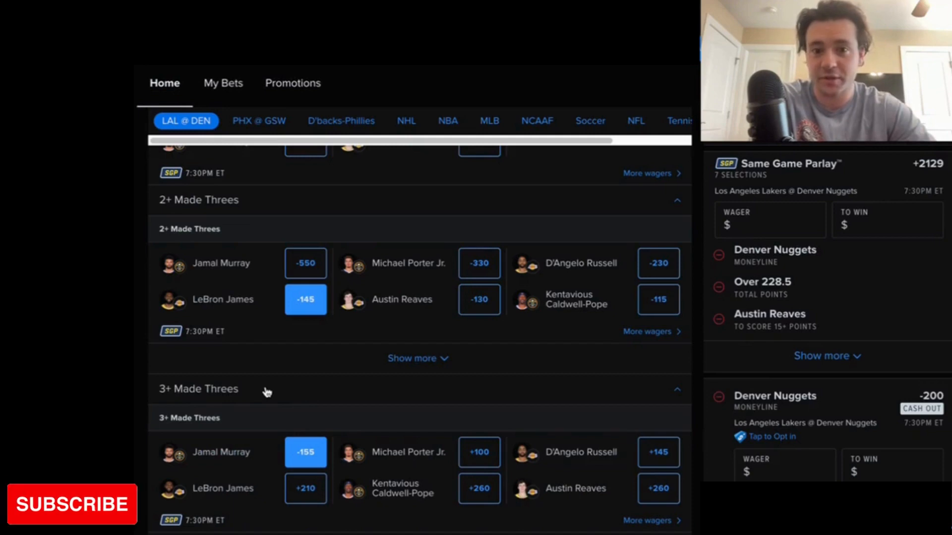
click(199, 389)
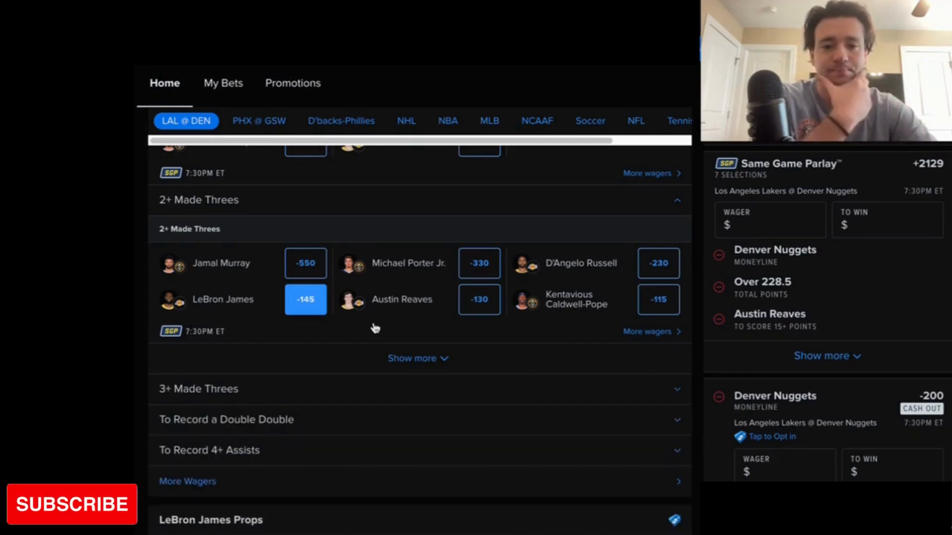
click(198, 389)
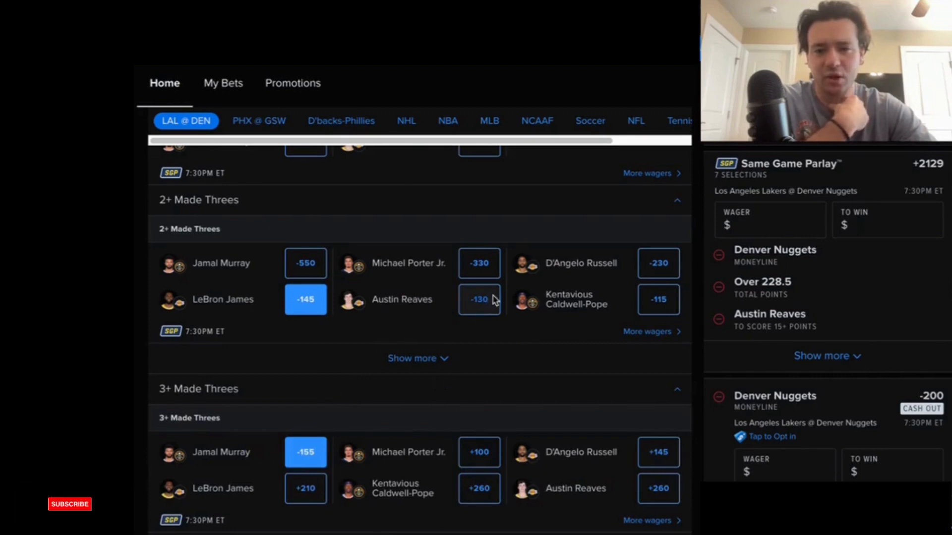
Add Austin Reaves 2+ Made Threes at -130, reaching eight selections at +2867.
click(478, 300)
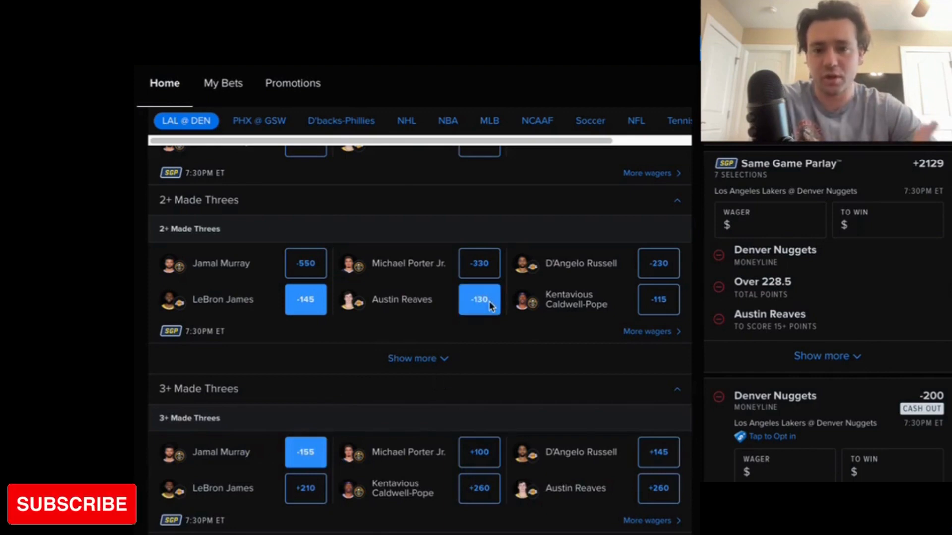
click(479, 300)
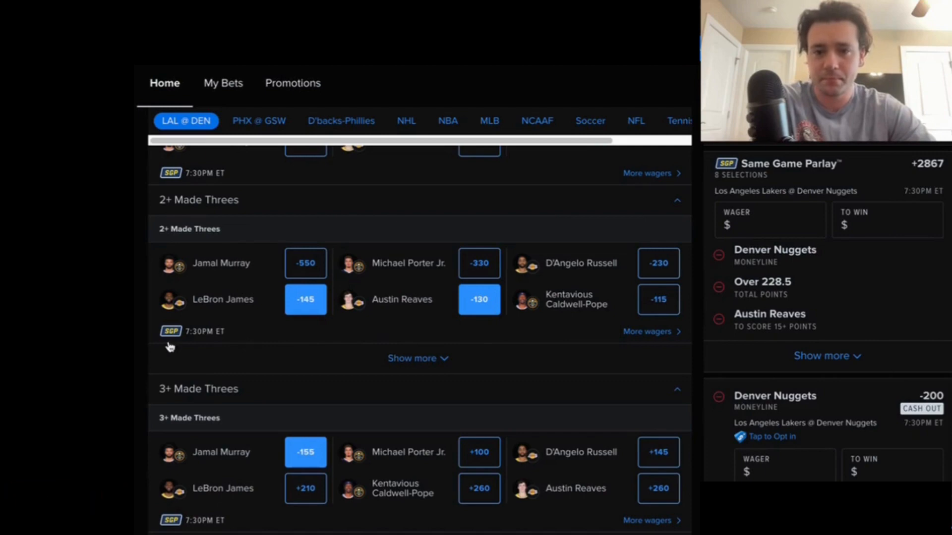
scroll(down, 3)
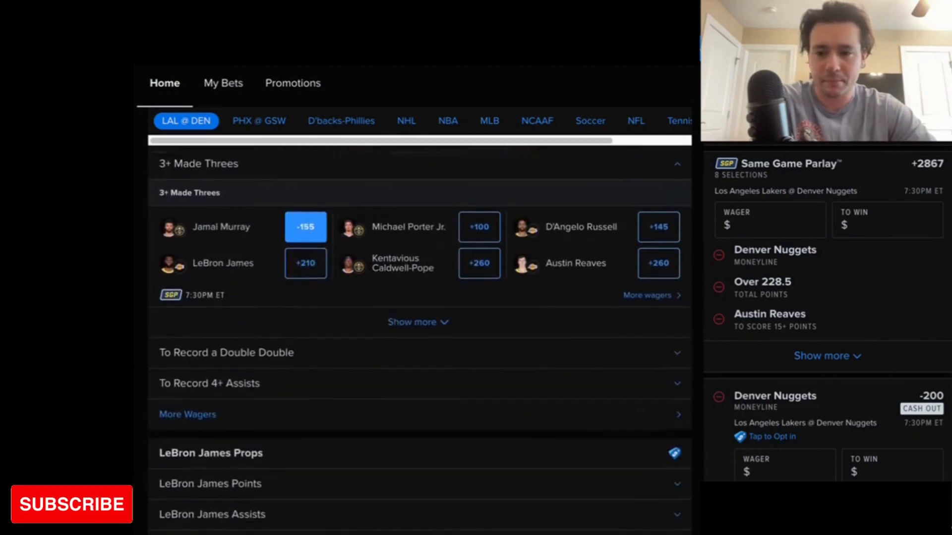
click(225, 353)
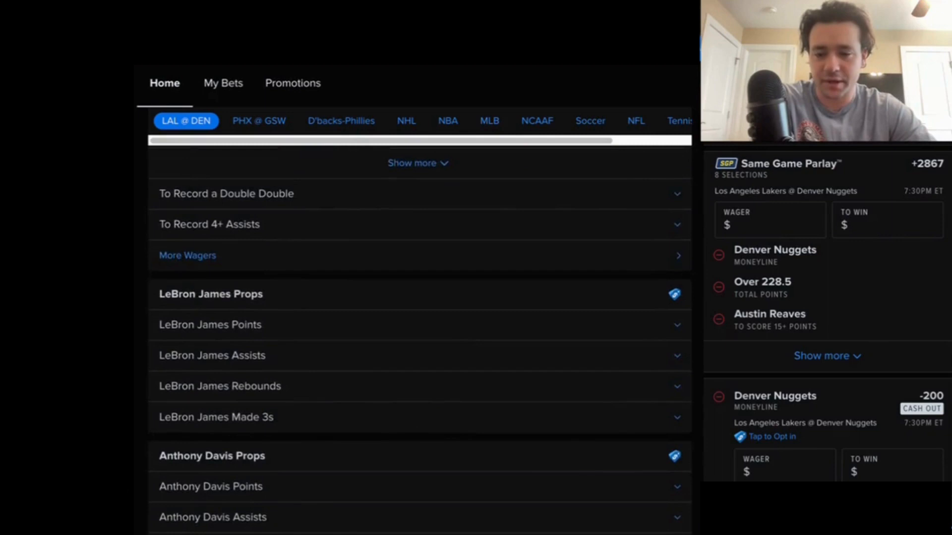
Add Nikola Jokic Over 12.5 rebounds at -125, making nine selections at +5249.
scroll(down, 3)
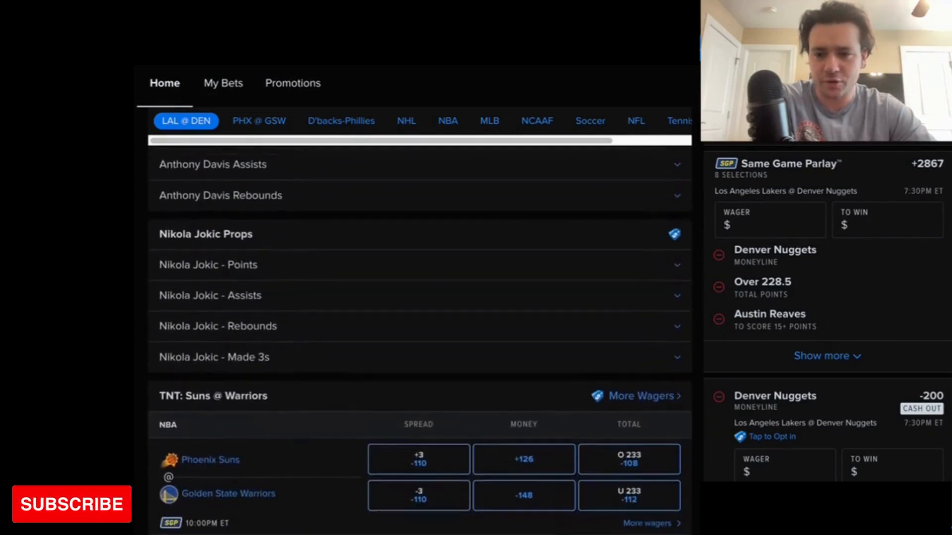
click(217, 326)
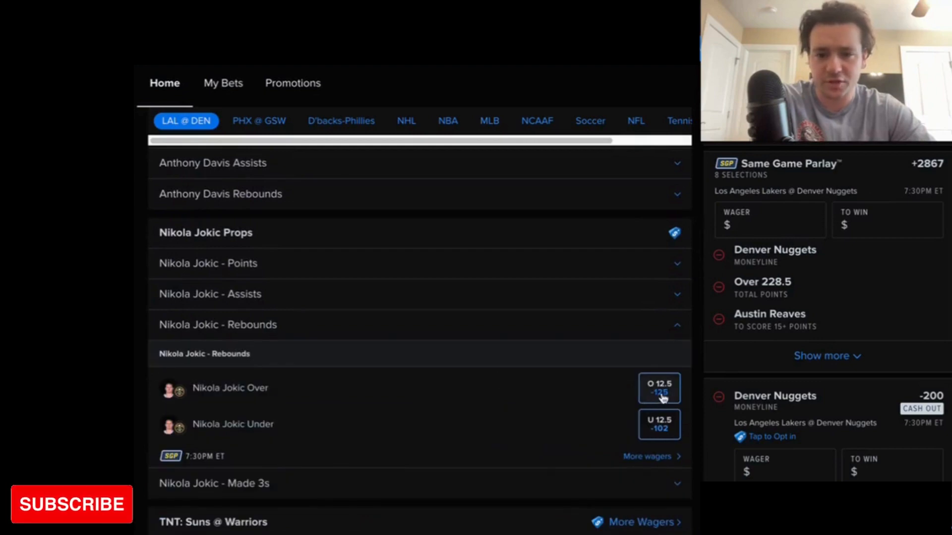
click(658, 388)
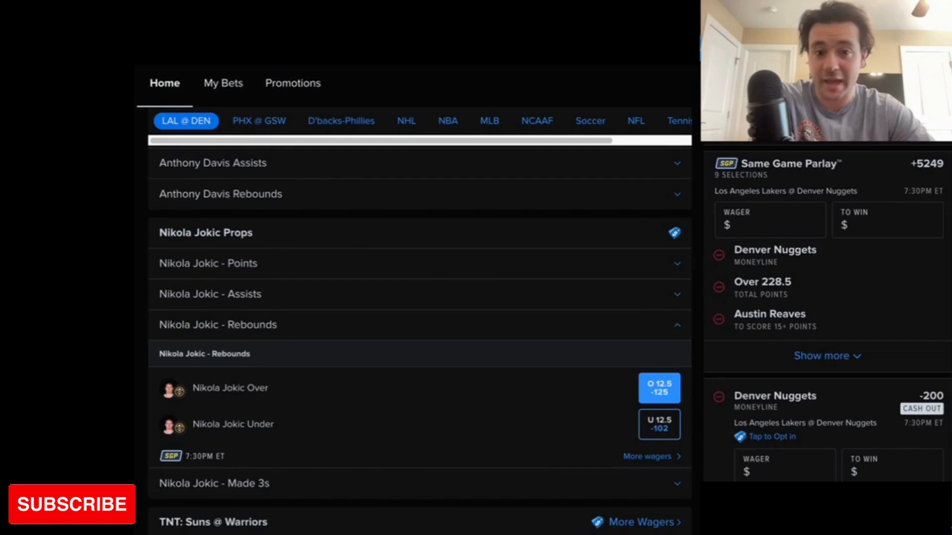
scroll(down, 3)
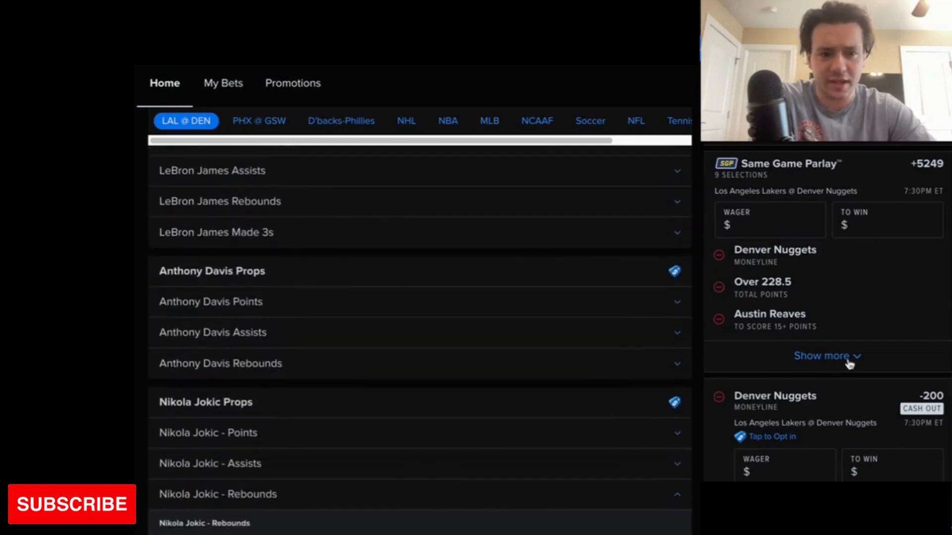
Show all nine parlay legs on the betslip, through Jokic Over 12.5 rebounds.
click(824, 356)
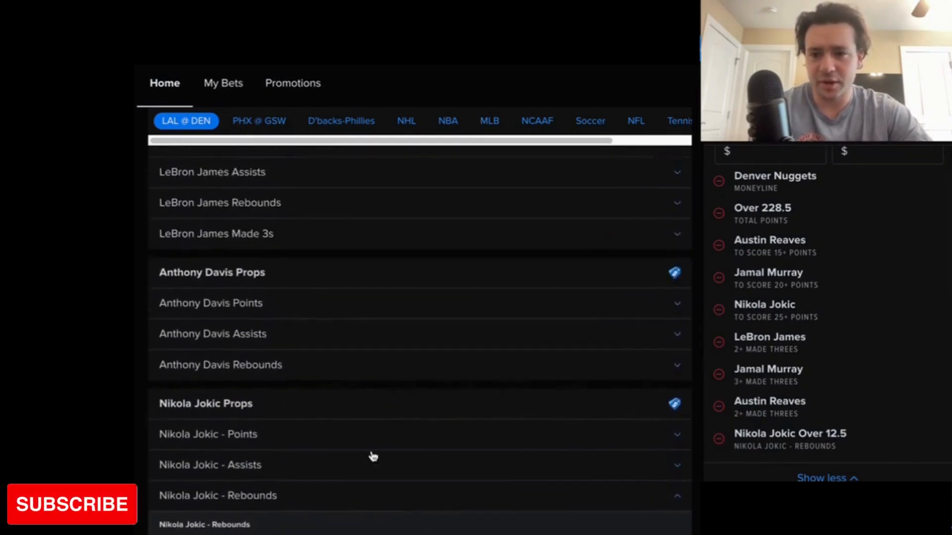
scroll(up, 3)
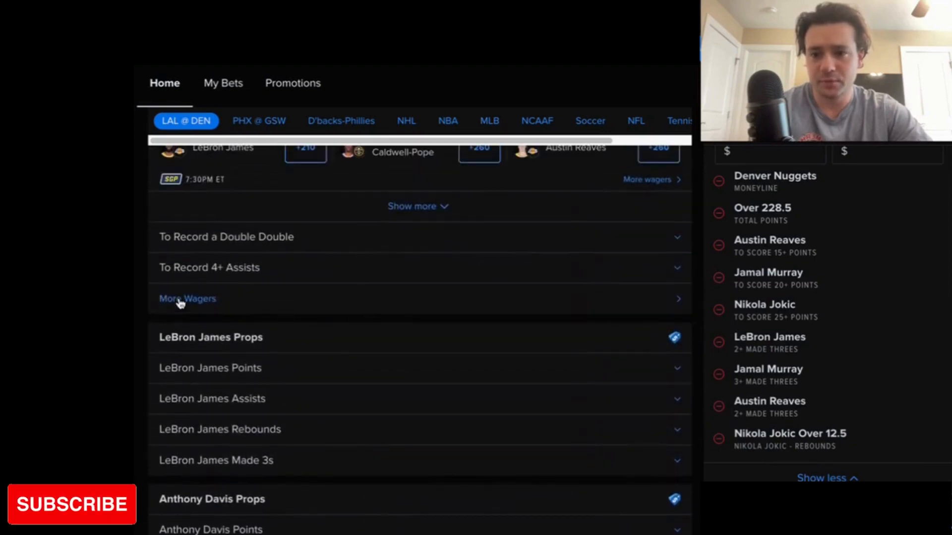
View More Wagers for Lakers @ Nuggets, showing the Popular market list.
click(187, 298)
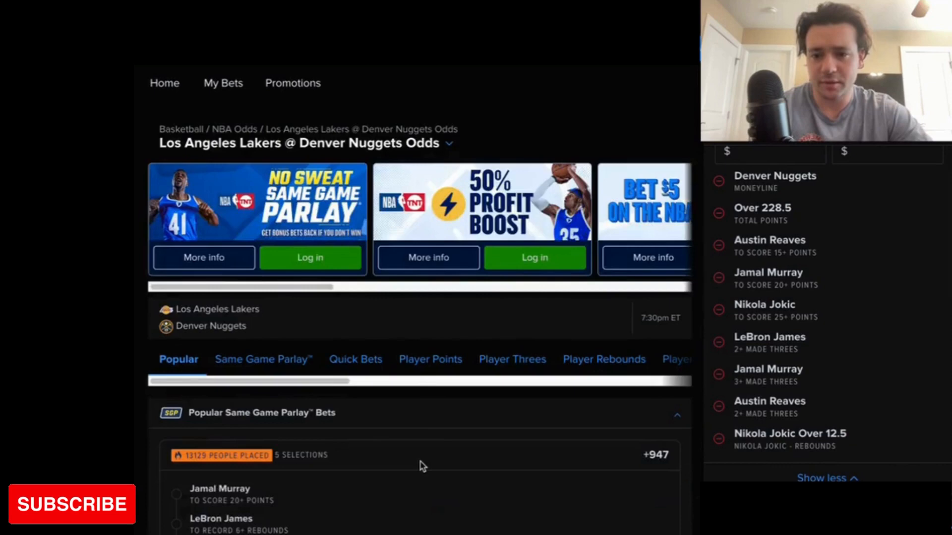
scroll(down, 3)
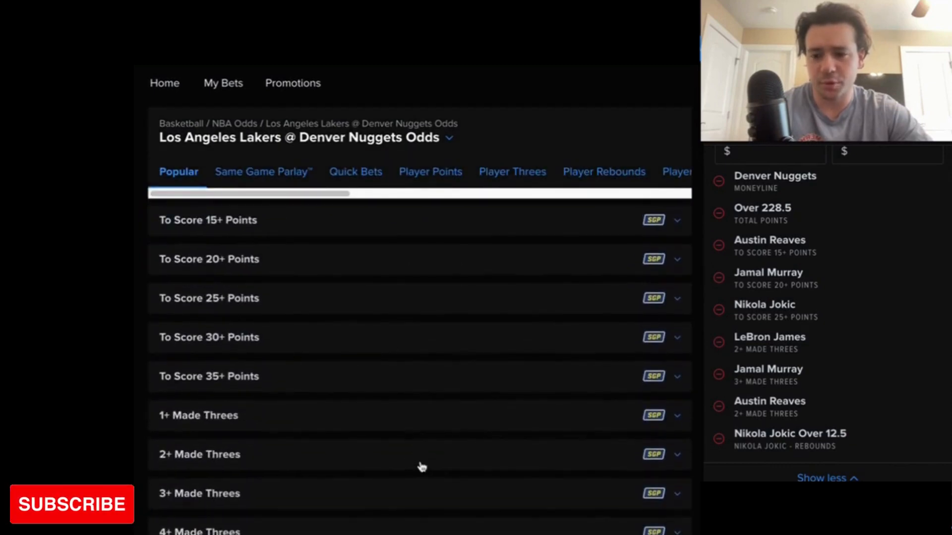
scroll(down, 3)
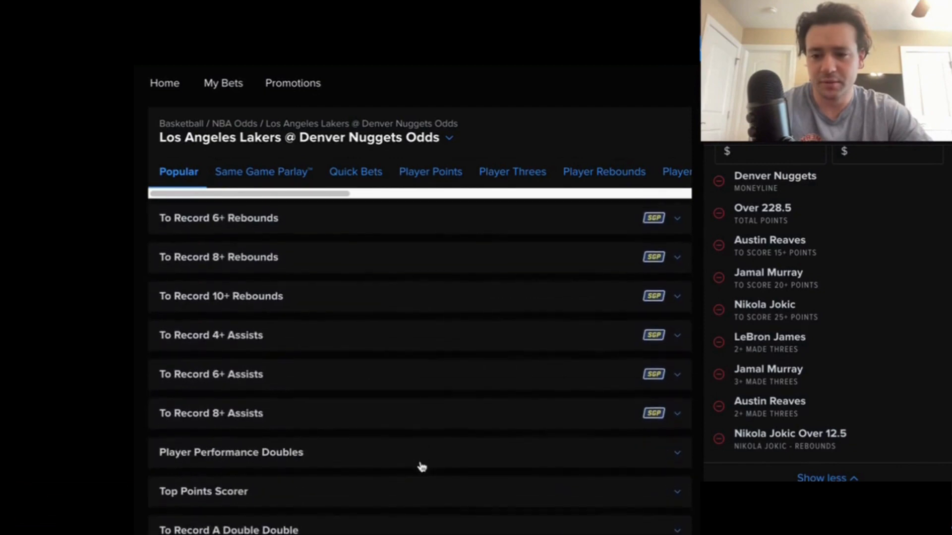